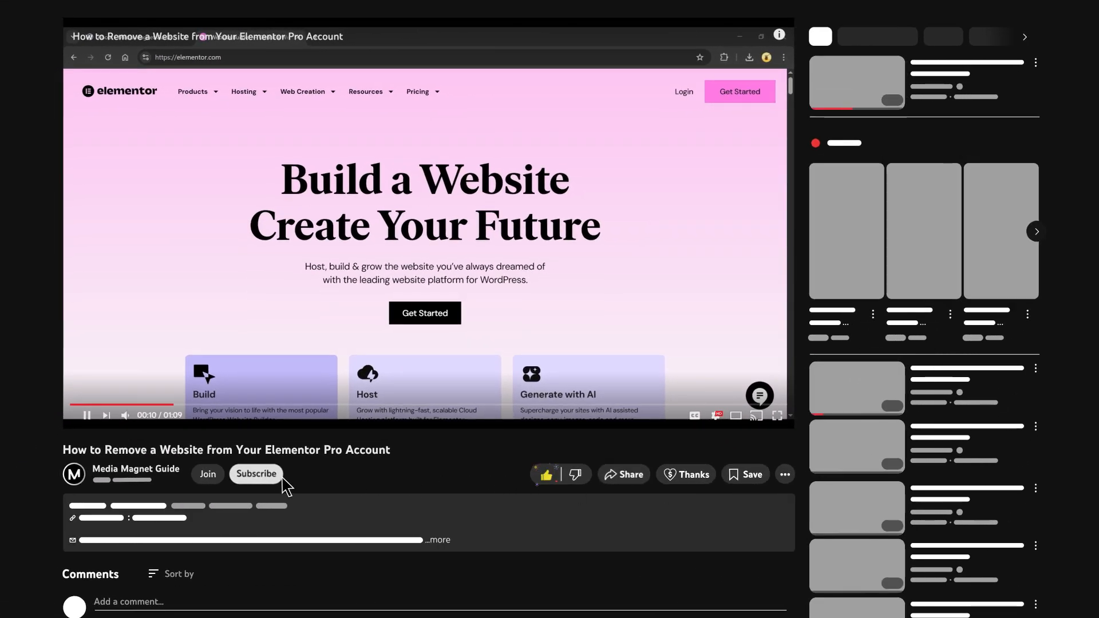
# Step: Play the removal tutorial and begin signing in to the Elementor account
pyautogui.click(256, 473)
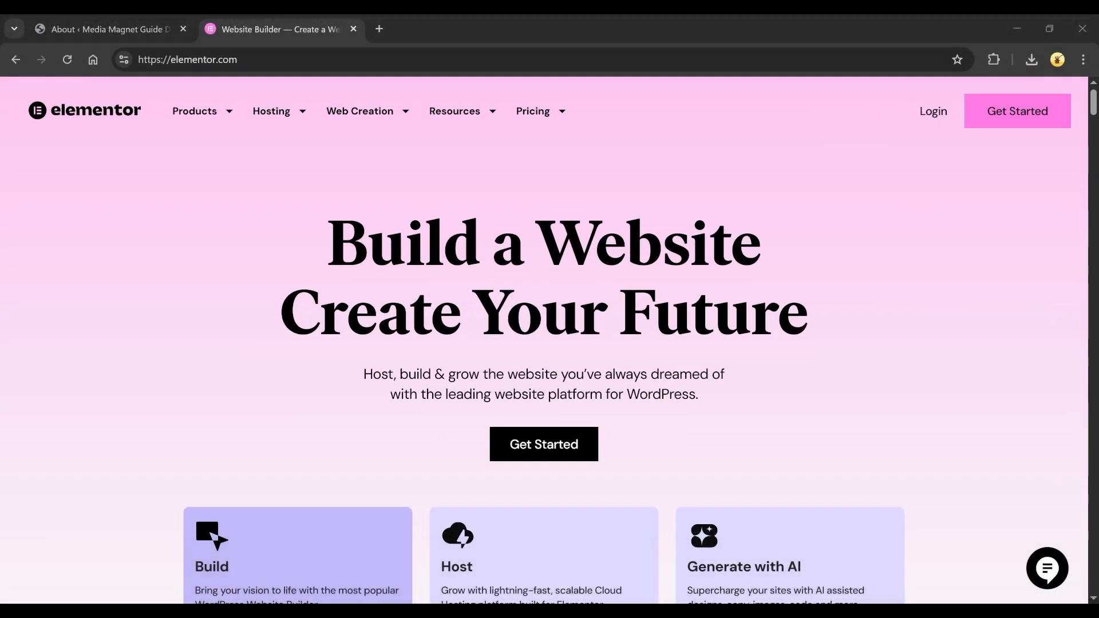
pyautogui.click(932, 110)
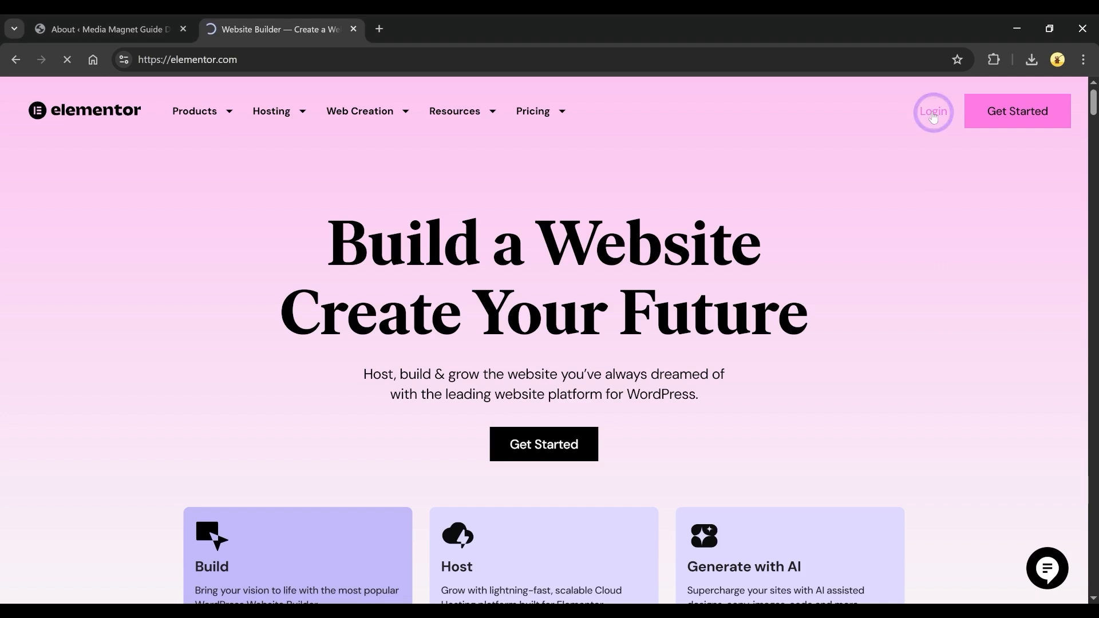
pyautogui.click(932, 111)
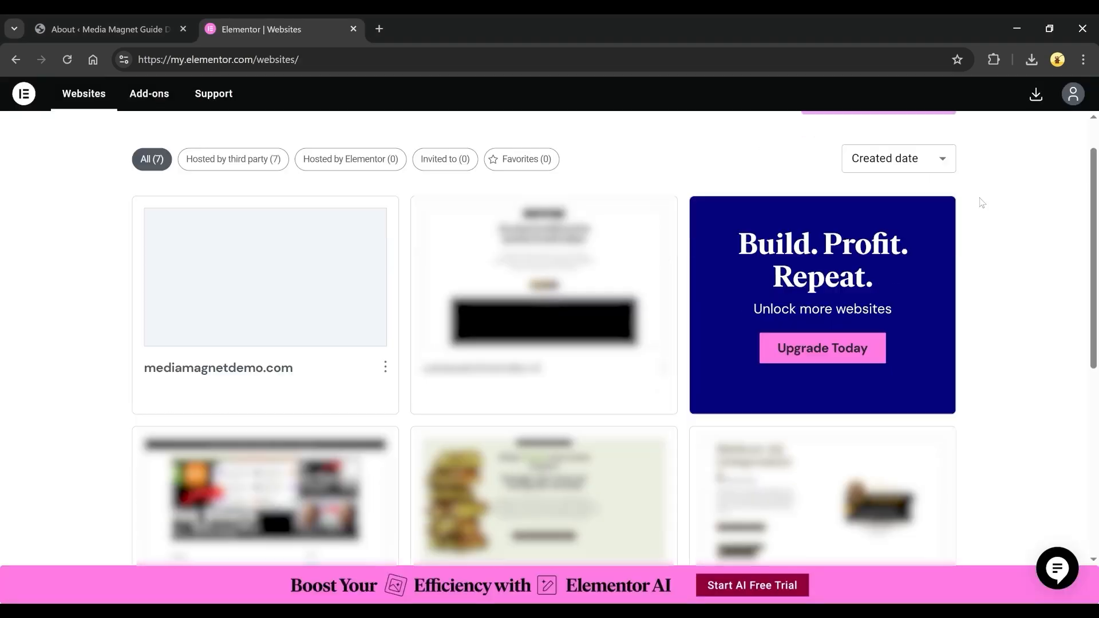
# Step: Open View related subscription from mediamagnetdemo.com's menu to reach the Elementor Pro - Expert page
pyautogui.scroll(-3)
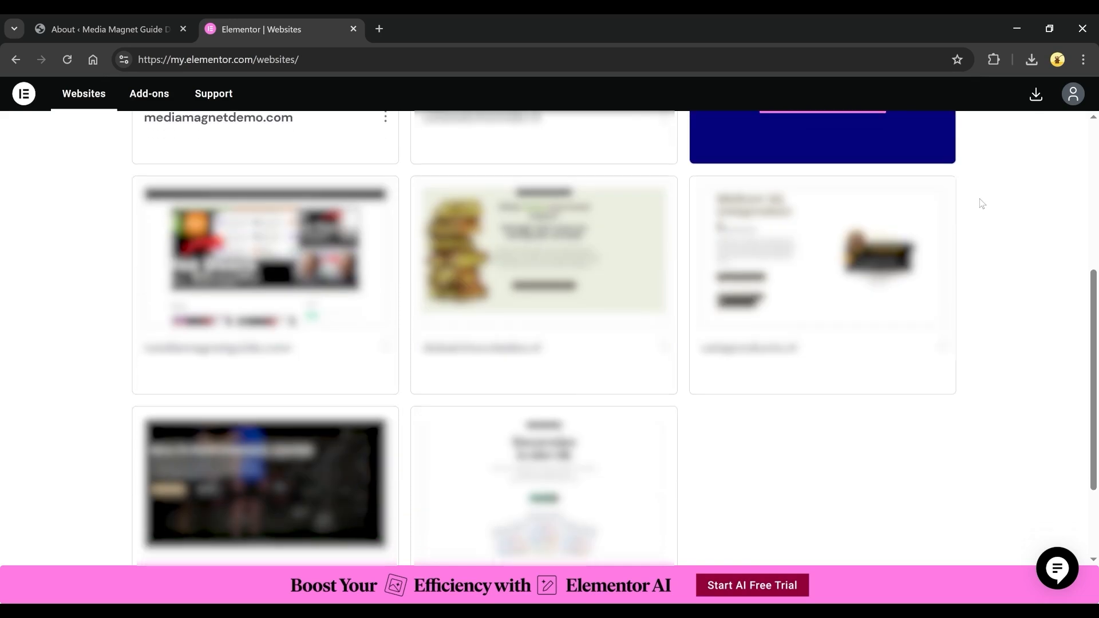
pyautogui.scroll(-3)
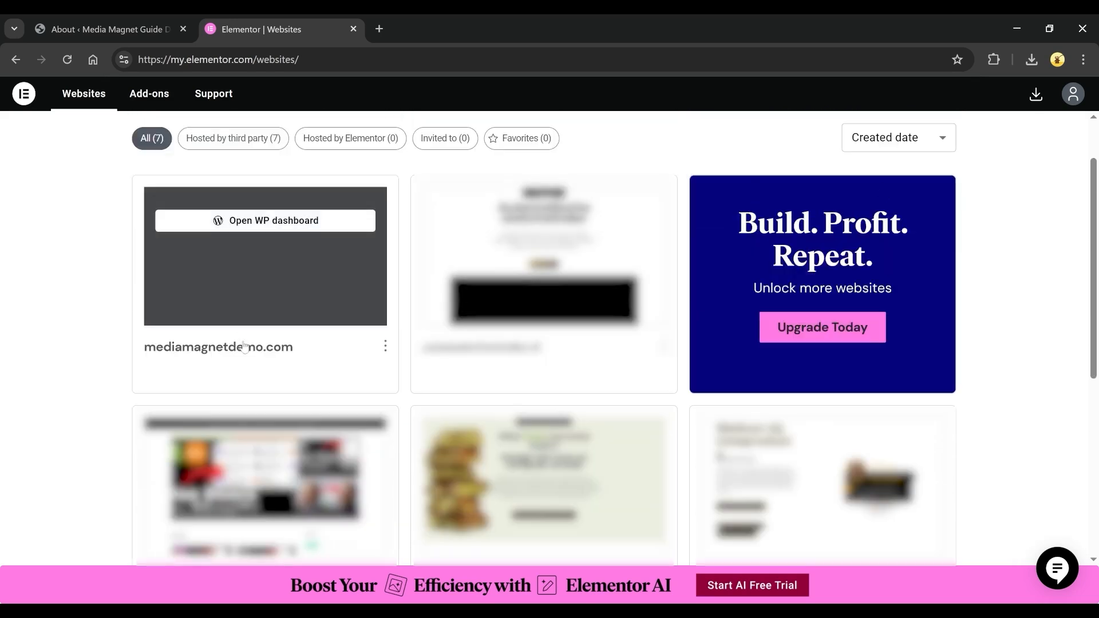
pyautogui.click(384, 346)
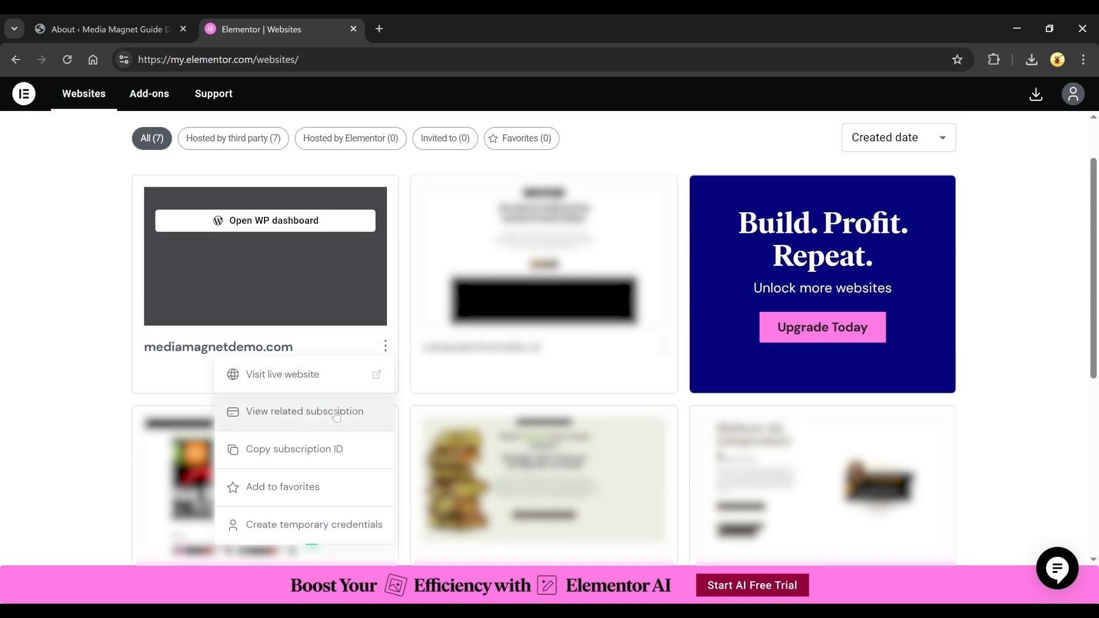
pyautogui.click(305, 411)
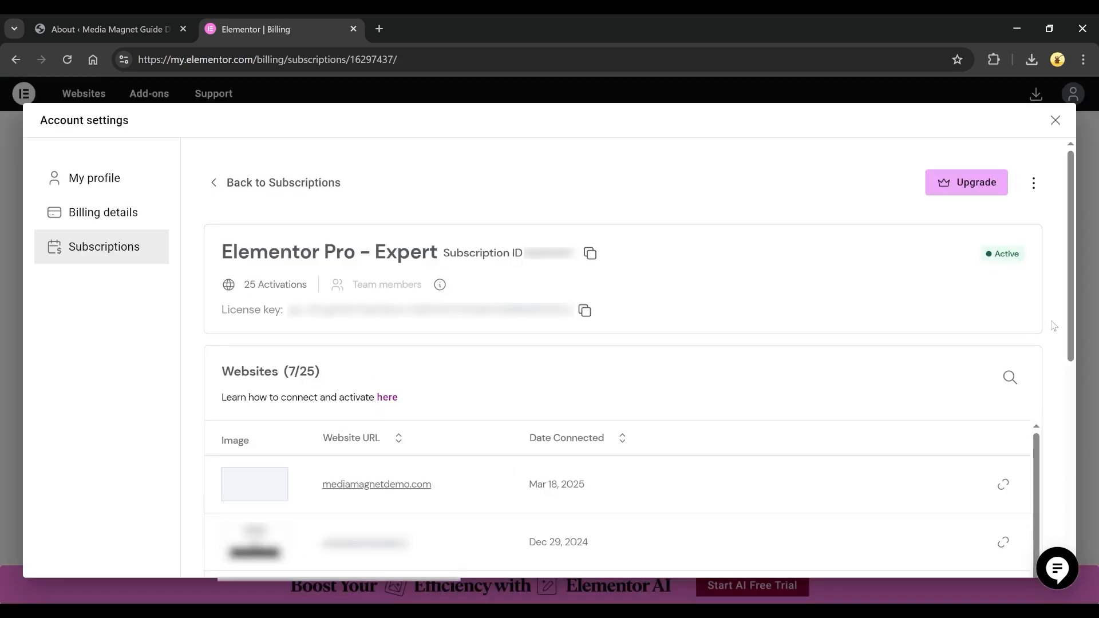
pyautogui.scroll(-3)
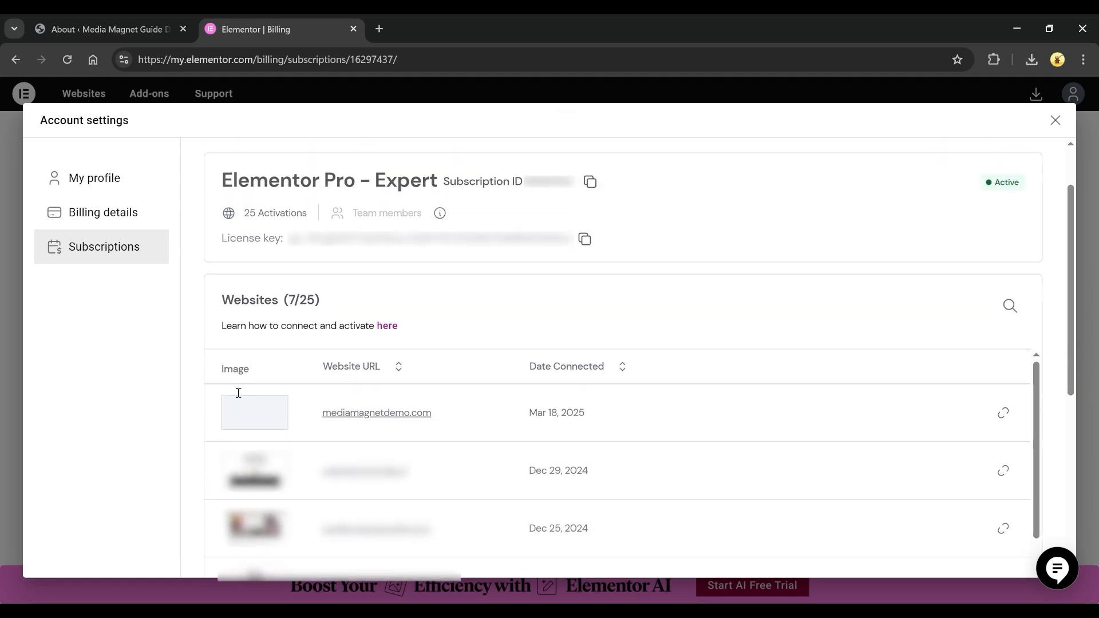
pyautogui.moveTo(979, 415)
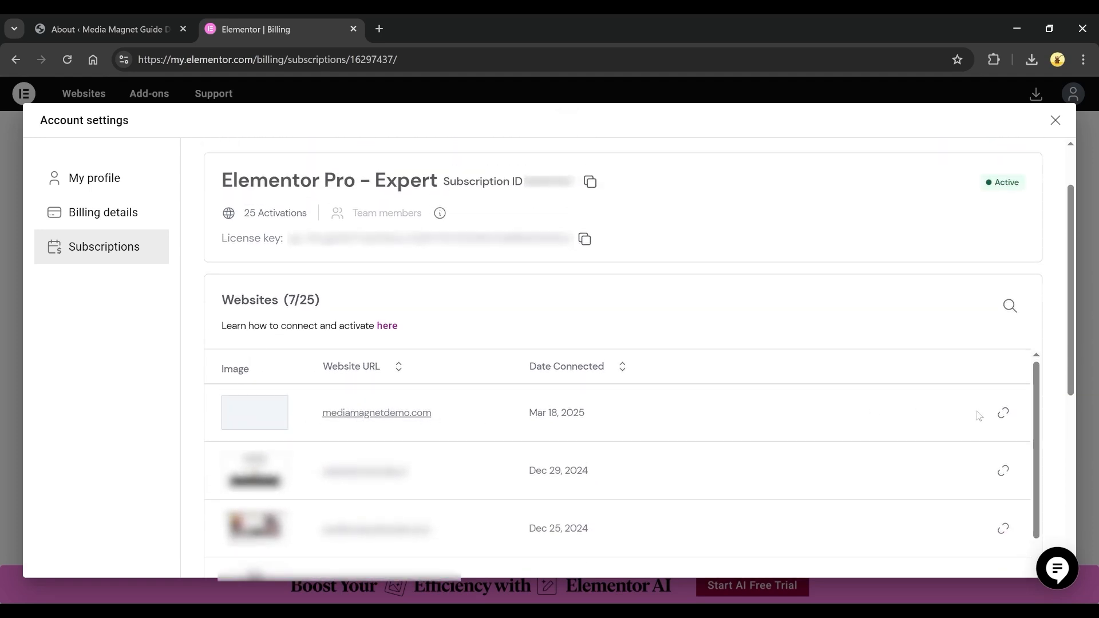
# Step: Deactivate mediamagnetdemo.com and confirm with Yes, deactivate, leaving 6/25 websites
pyautogui.click(1002, 413)
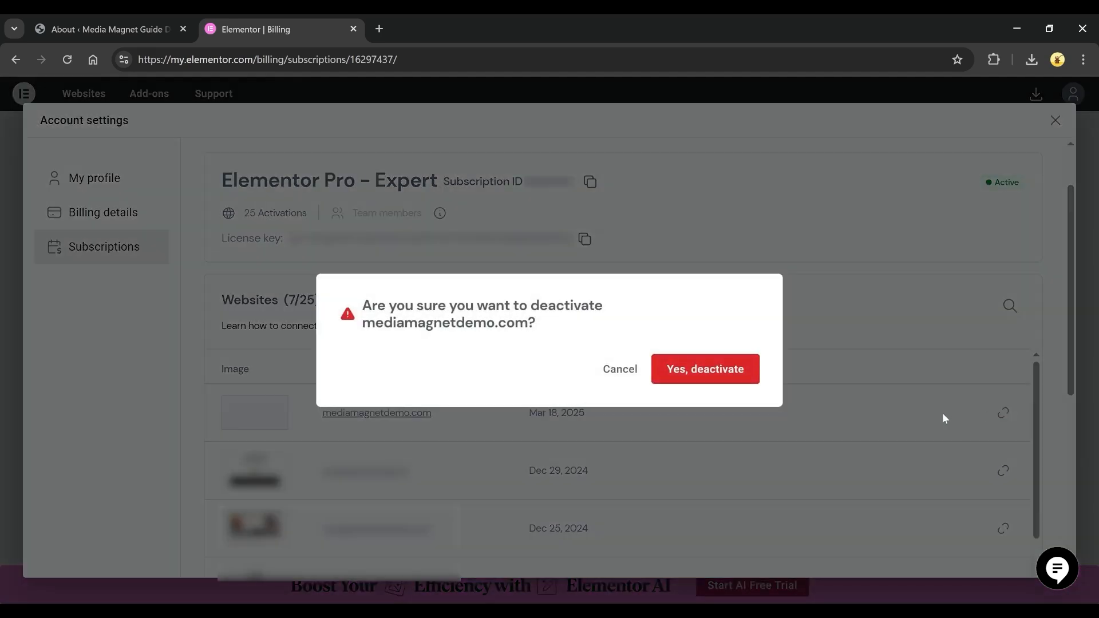
pyautogui.moveTo(609, 346)
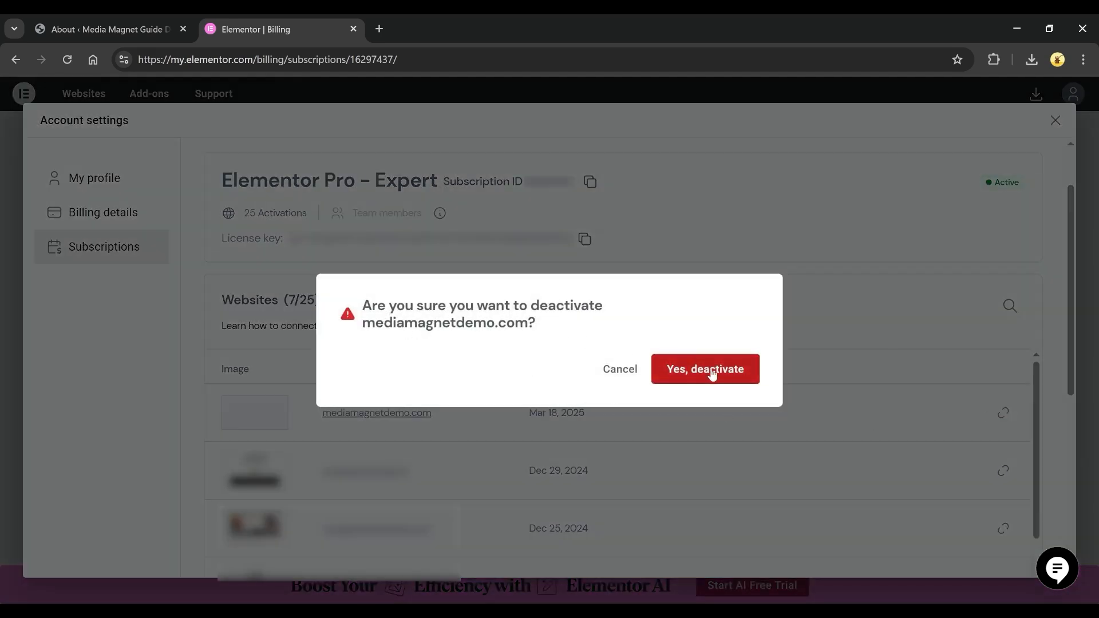
pyautogui.click(705, 368)
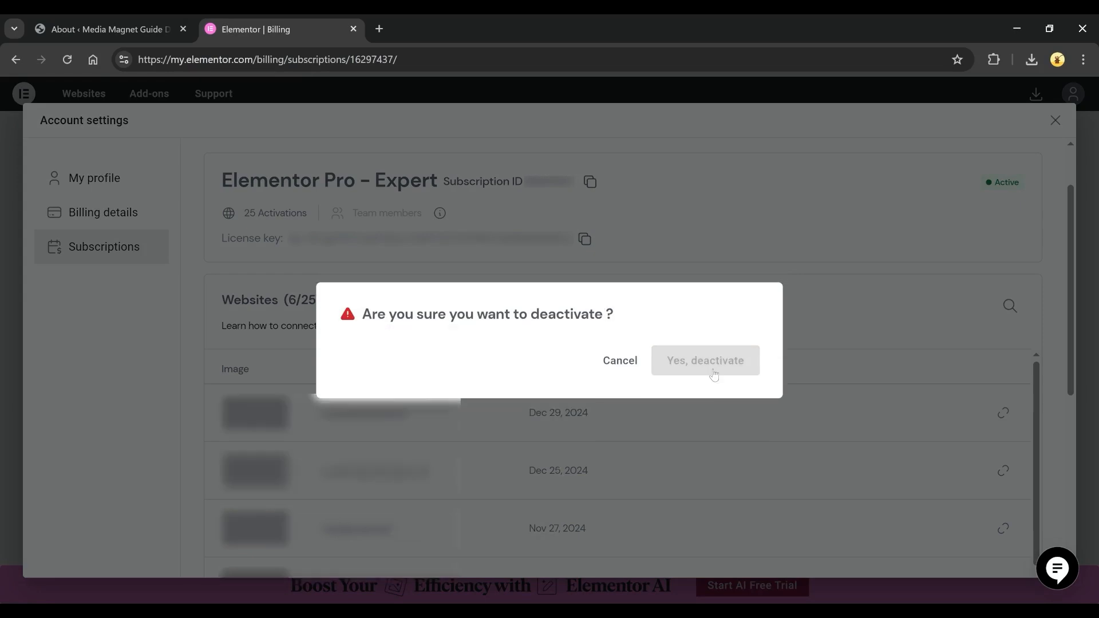
pyautogui.click(704, 360)
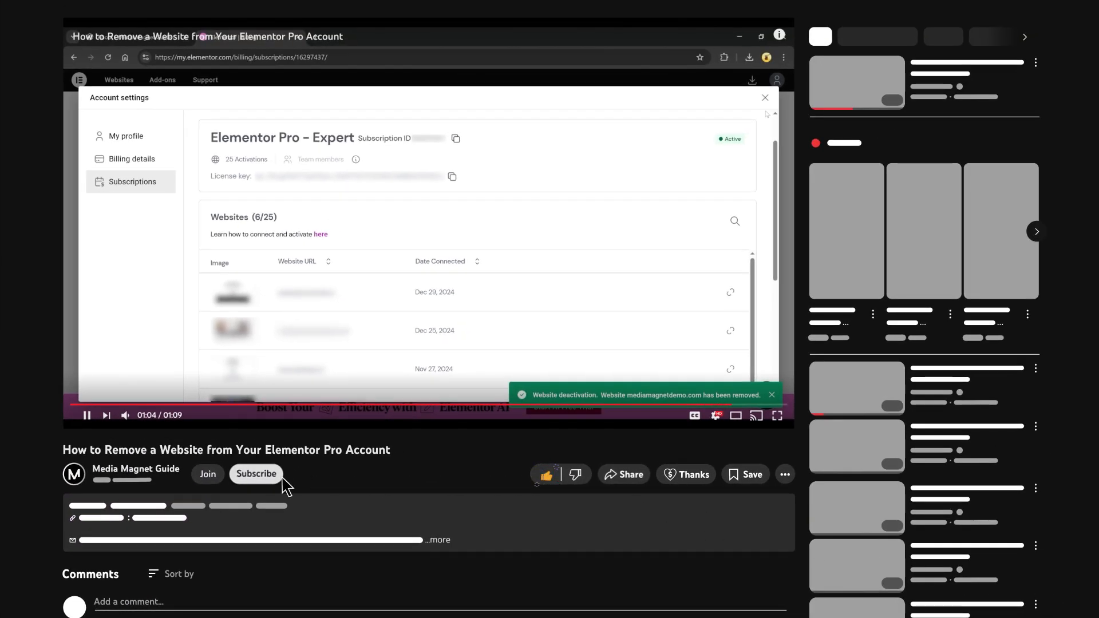
# Step: Subscribe to the Media Magnet Guide channel below the video
pyautogui.click(255, 474)
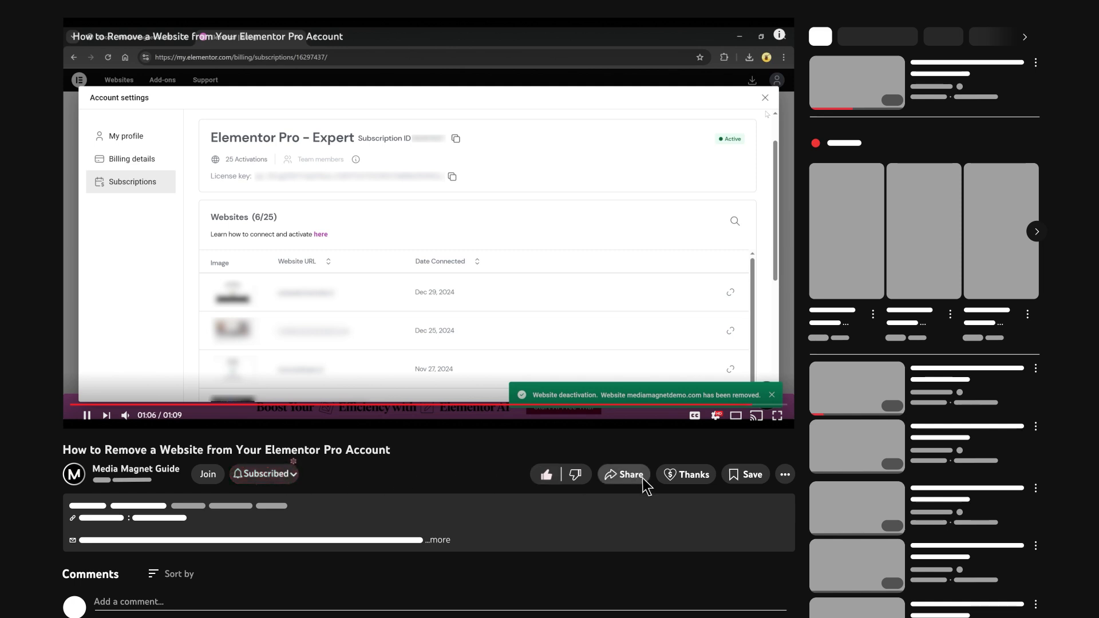